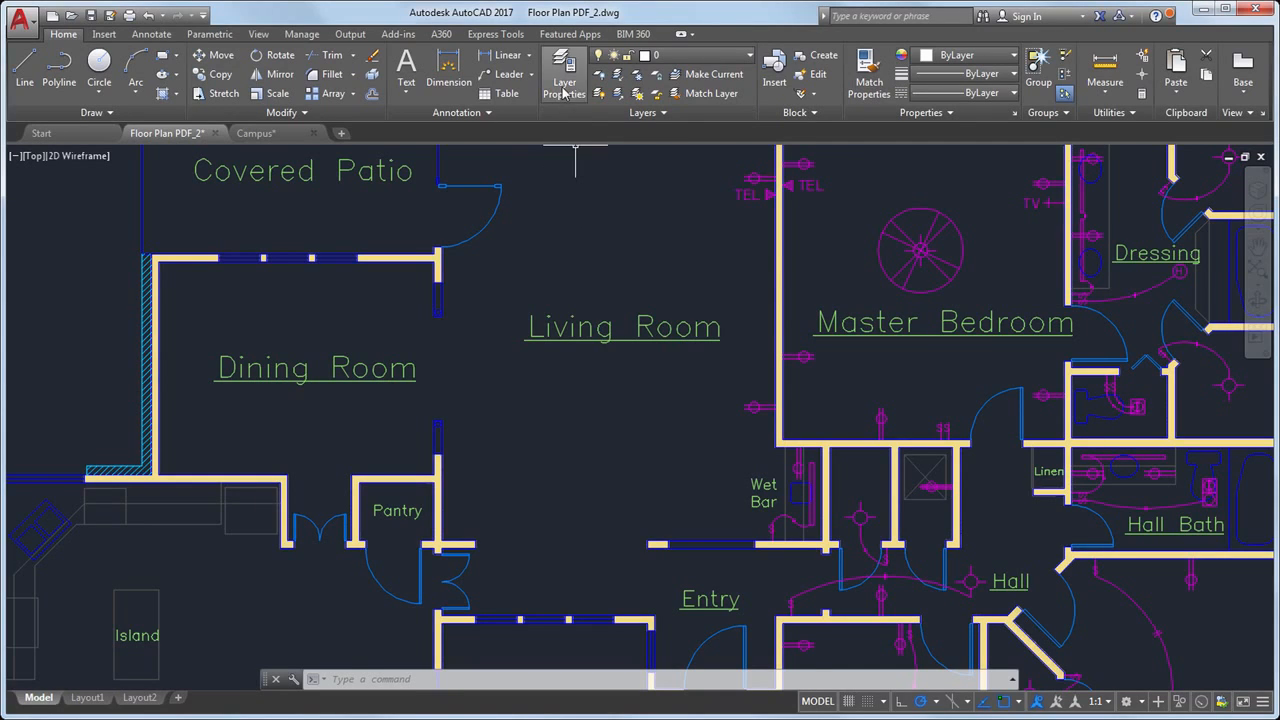
Step: Review the 15 PDF-import layers in the Layer Properties Manager
click(564, 75)
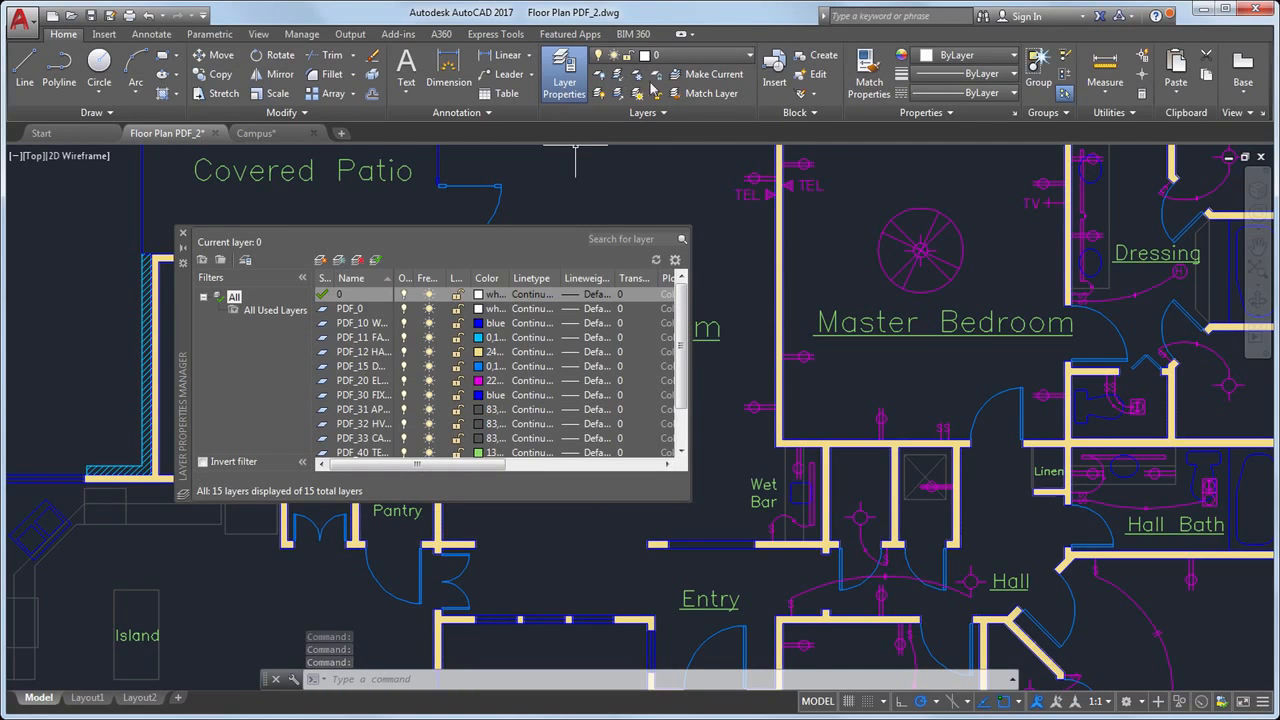
click(1015, 112)
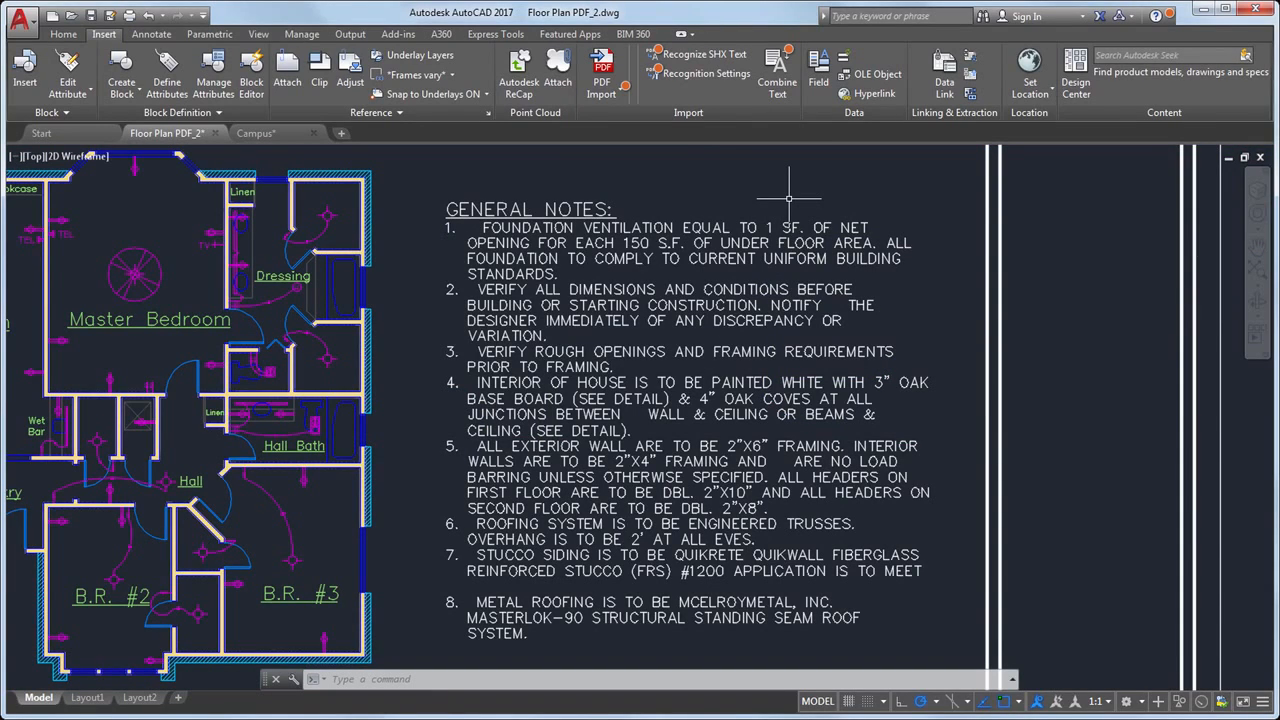
mouse_move(786, 197)
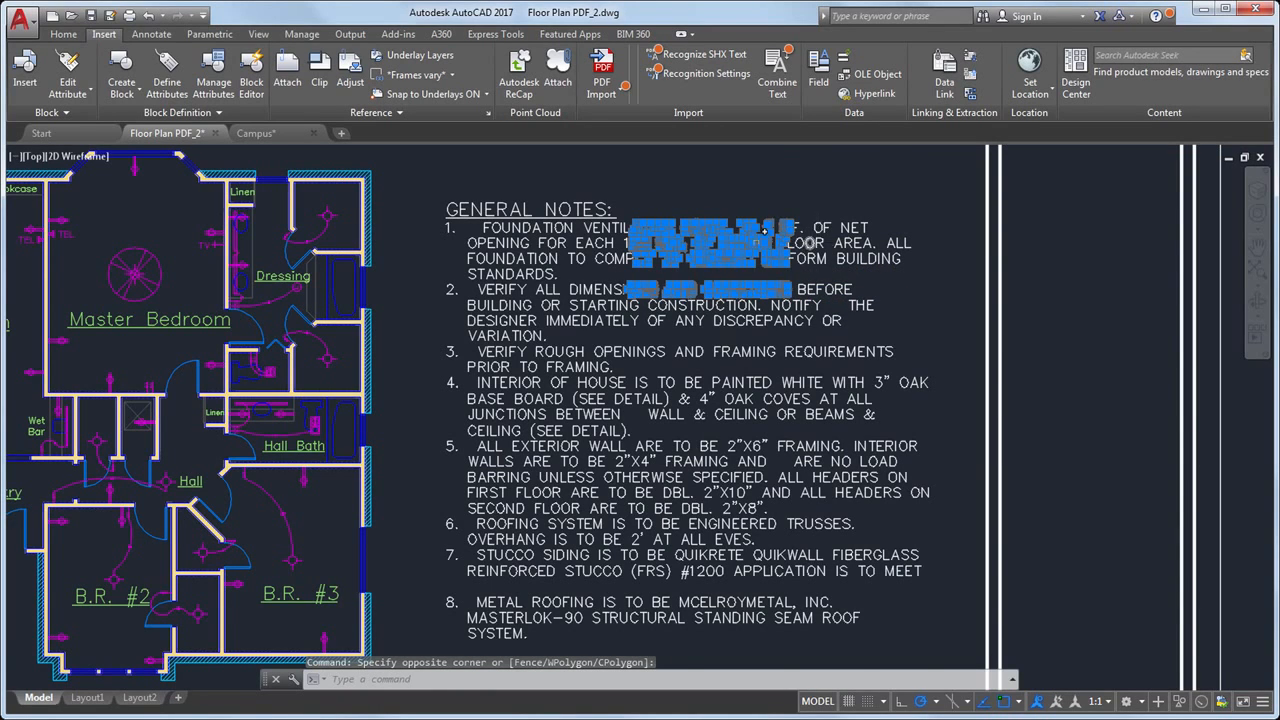
Step: Pan to the General Notes area of the floor plan before SHX text recognition
right_click(750, 275)
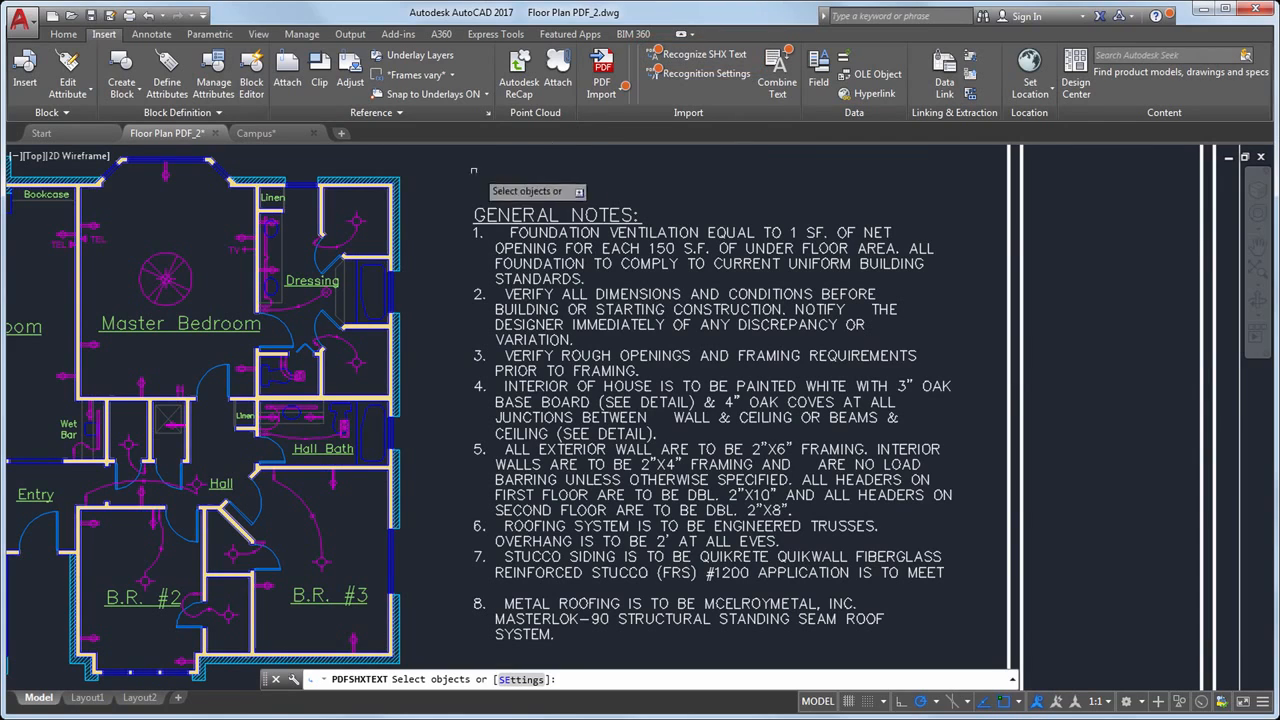
Step: Recognize the whole General Notes area as SHX text, producing 27 text objects
drag(475, 175, 947, 645)
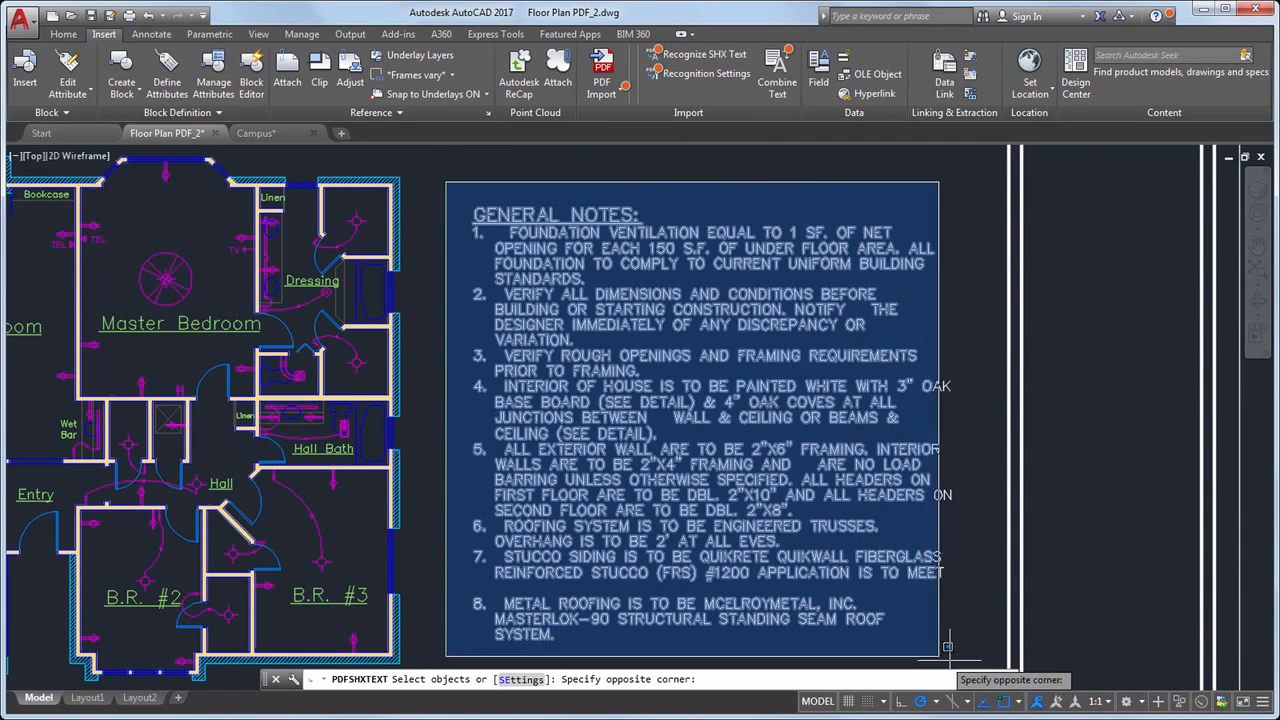
click(947, 647)
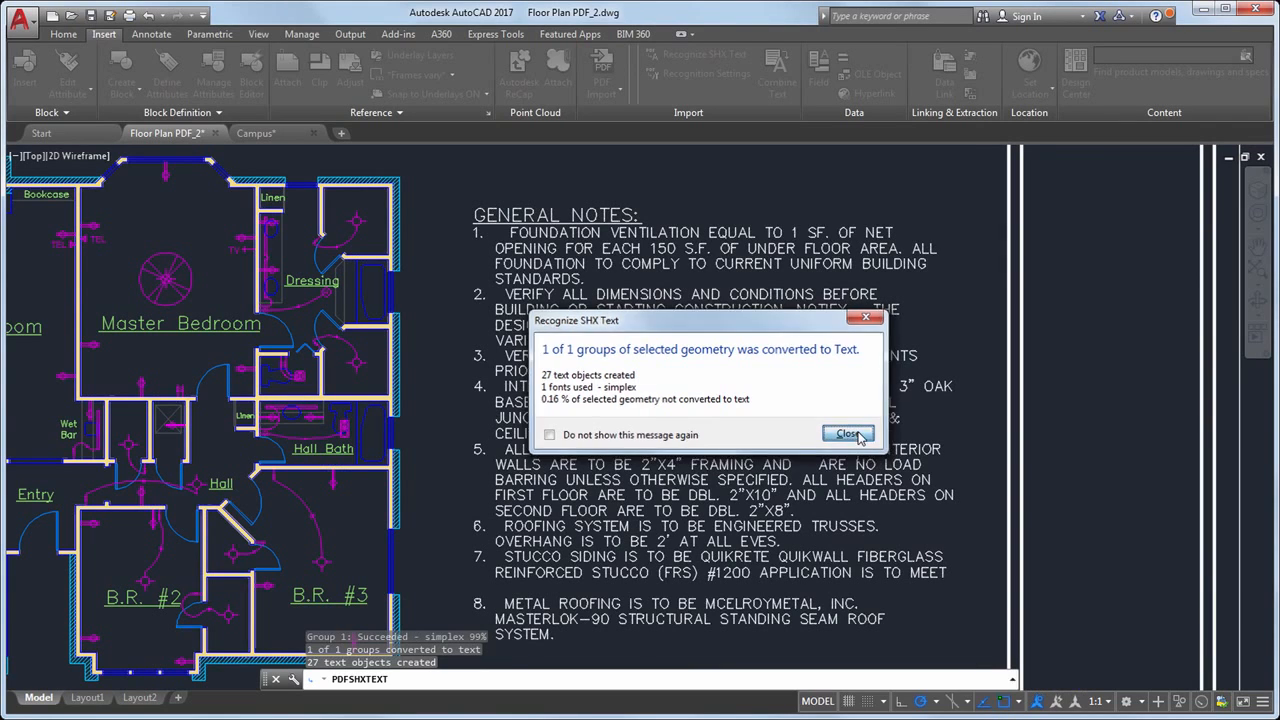
click(848, 433)
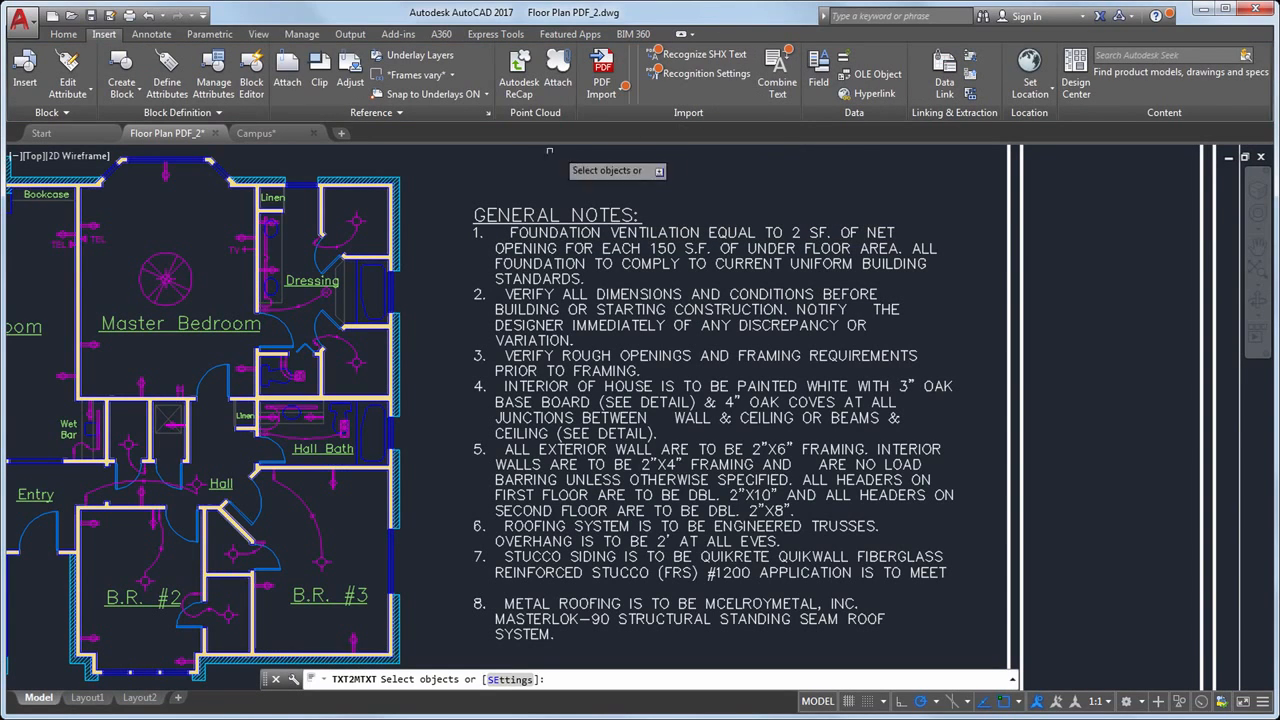
Step: Combine the 27 notes into one Mtext and add note 2 'SEE NAILING' schedule
drag(445, 178, 940, 660)
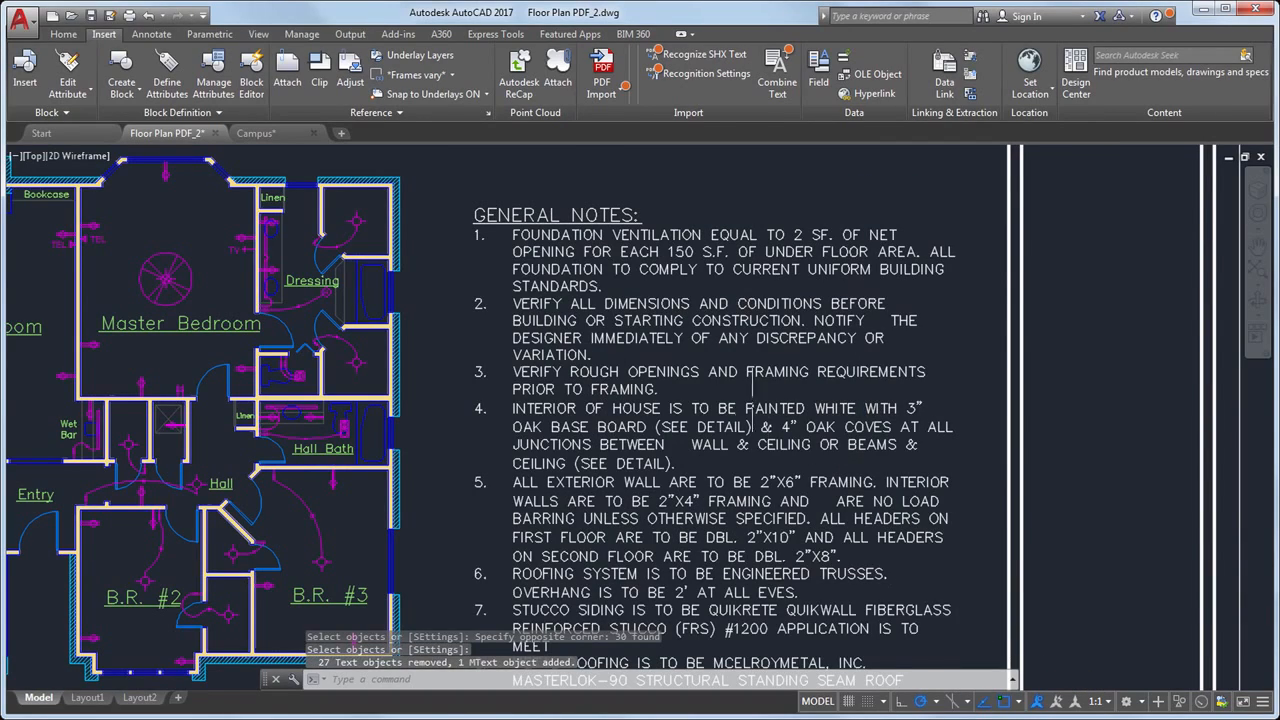
double_click(700, 400)
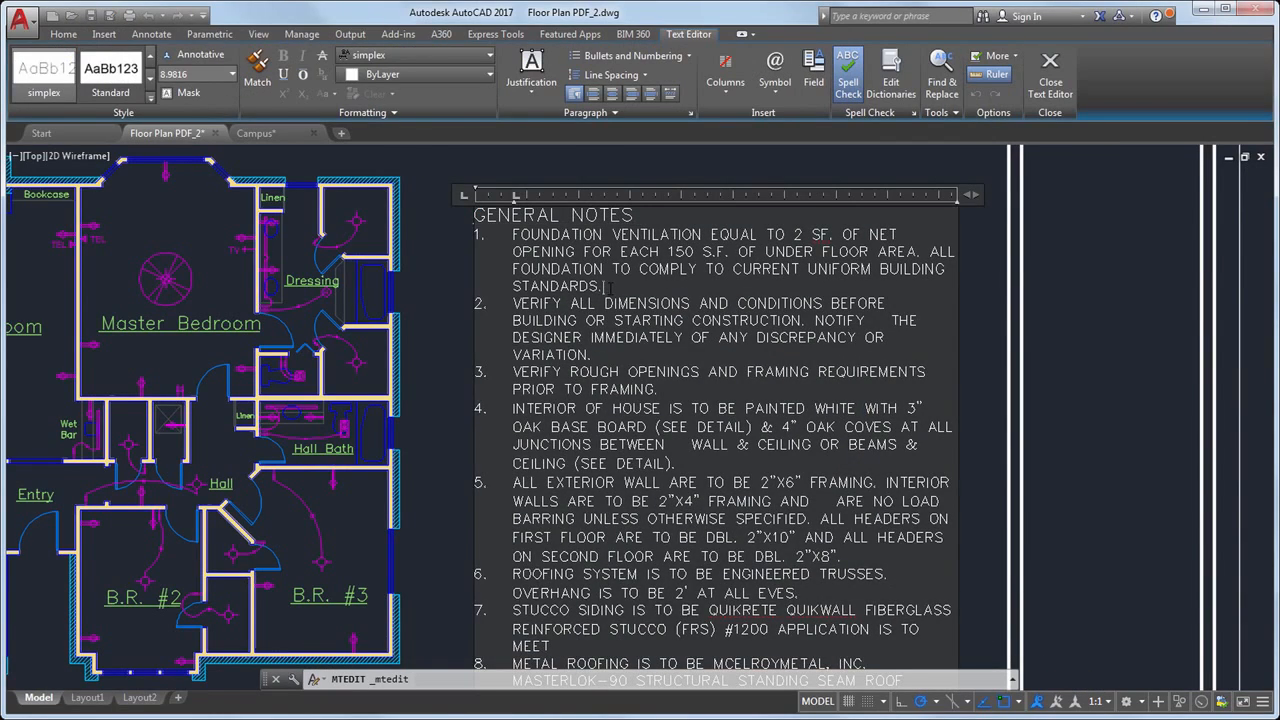
text(SEE NAILING SCHEDULE FOR DETAILS.)
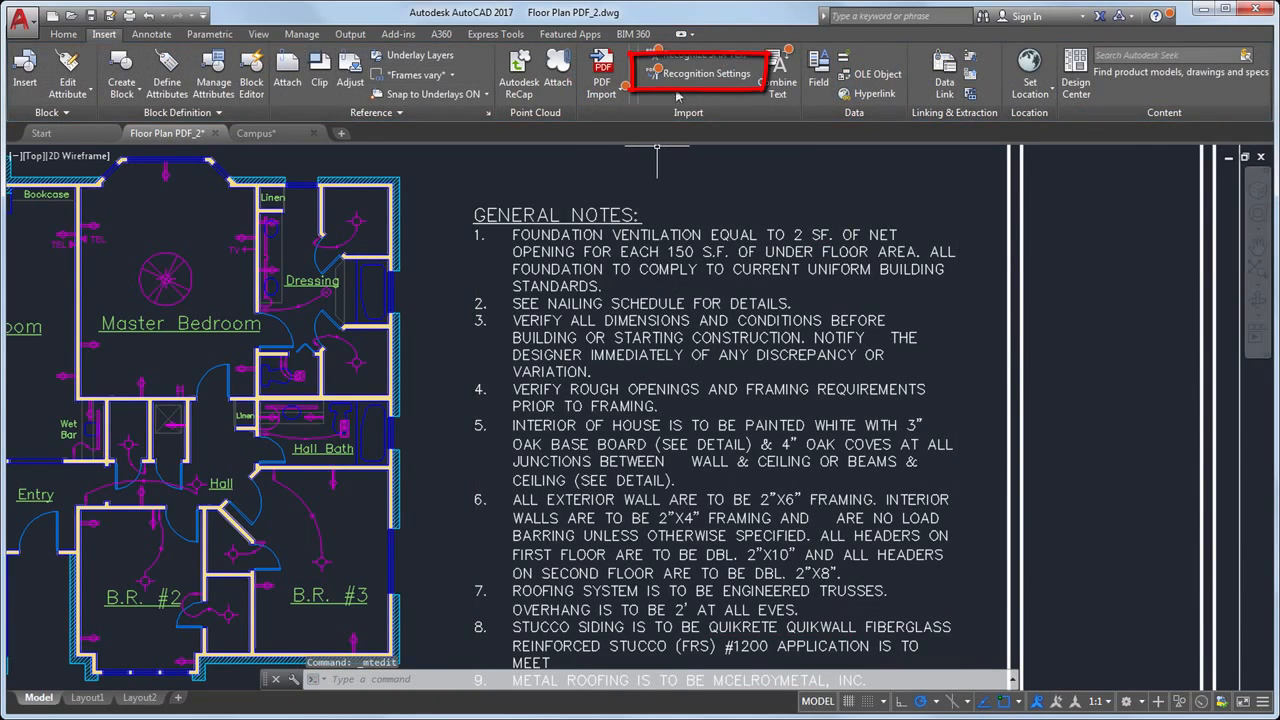
click(705, 73)
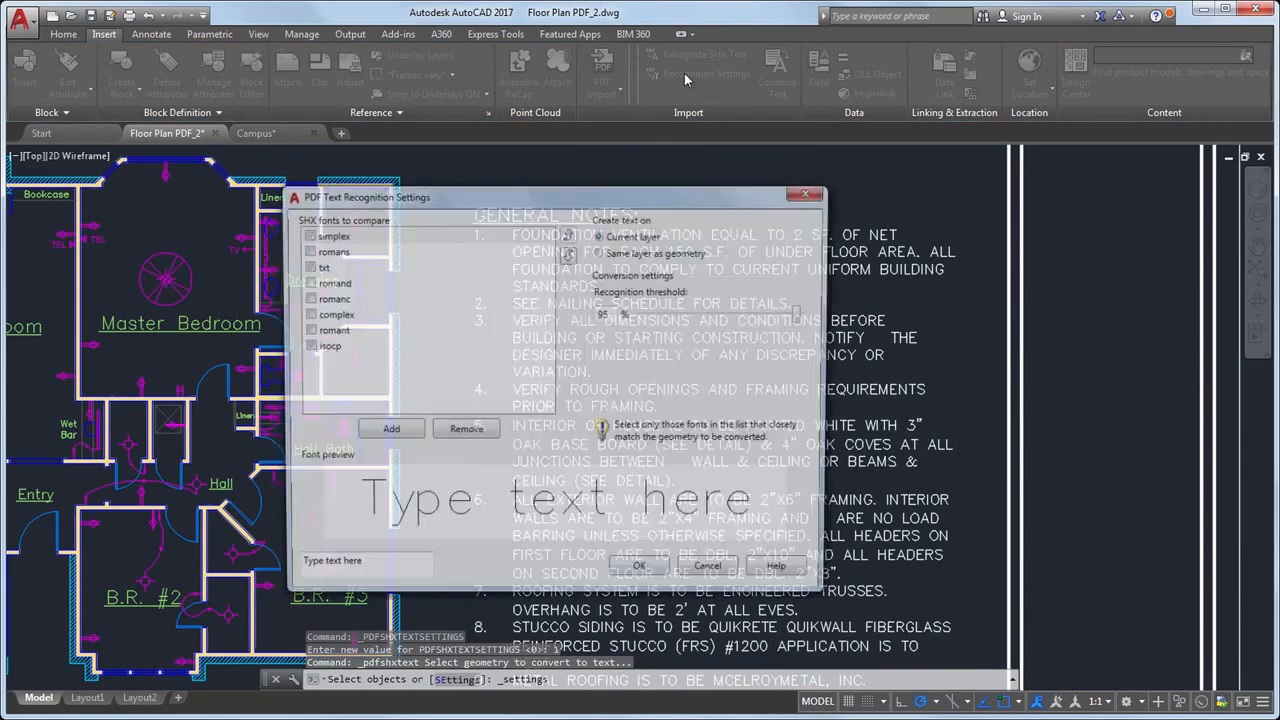